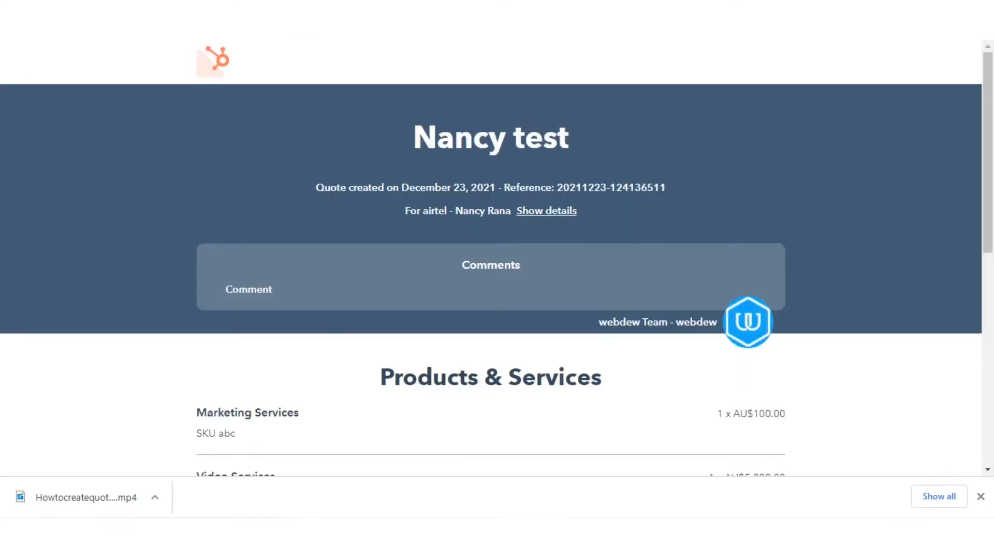
# Recall and edit the published Nancy test quote, then step through and recreate it
pyautogui.scroll(-3)
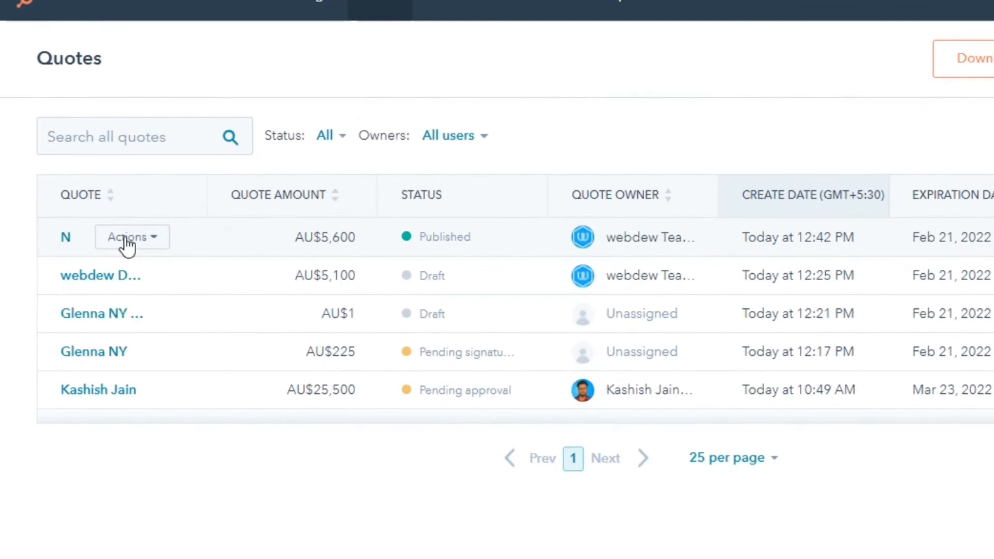
pyautogui.click(130, 237)
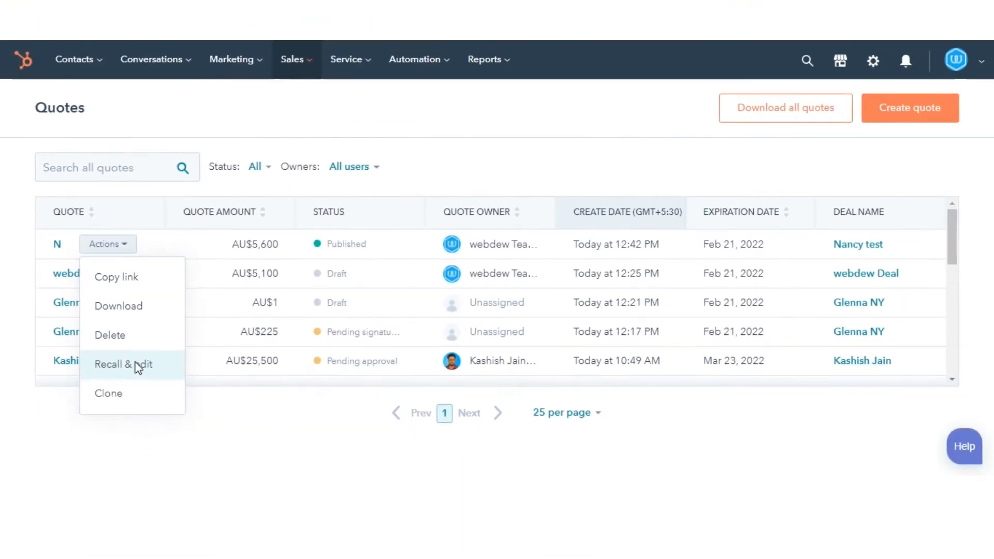
pyautogui.click(123, 364)
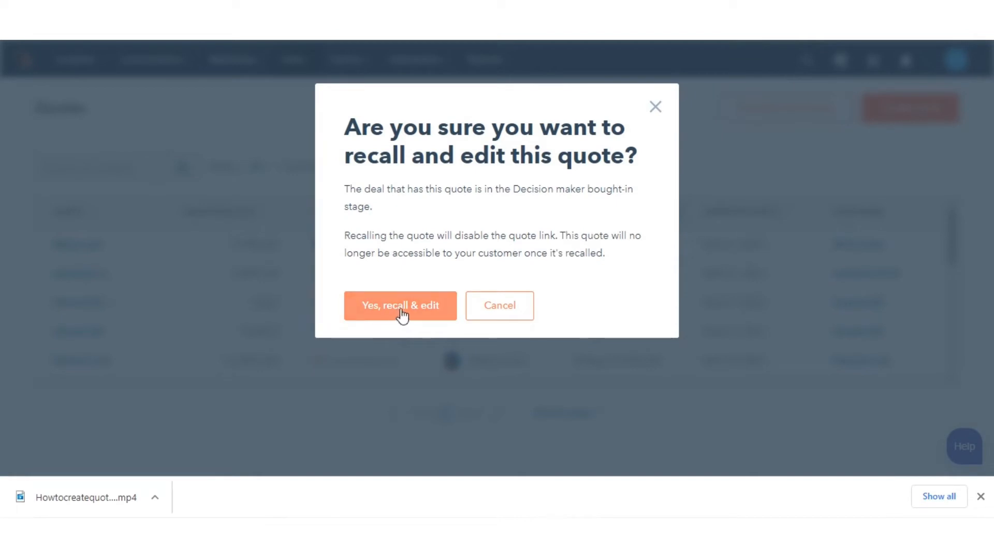
pyautogui.click(400, 305)
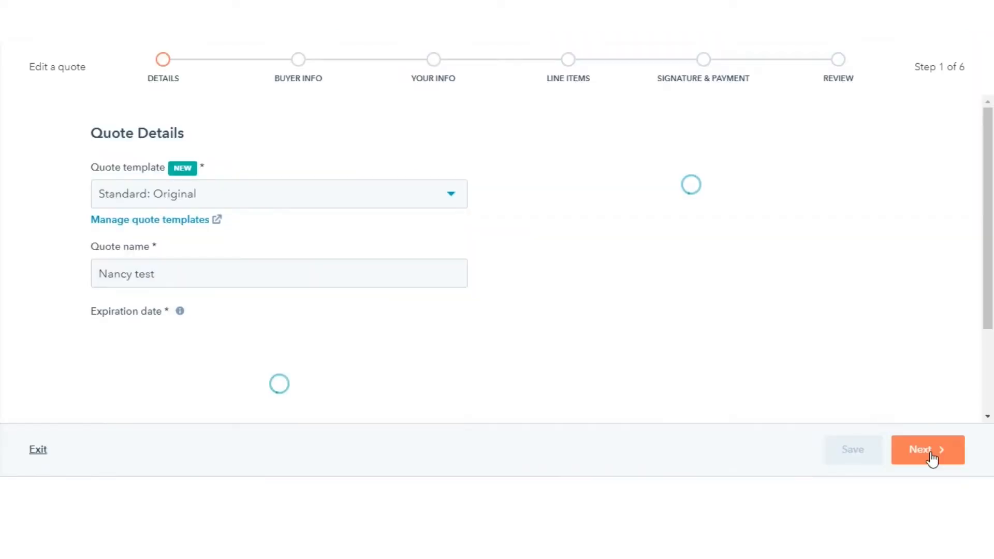
pyautogui.click(927, 449)
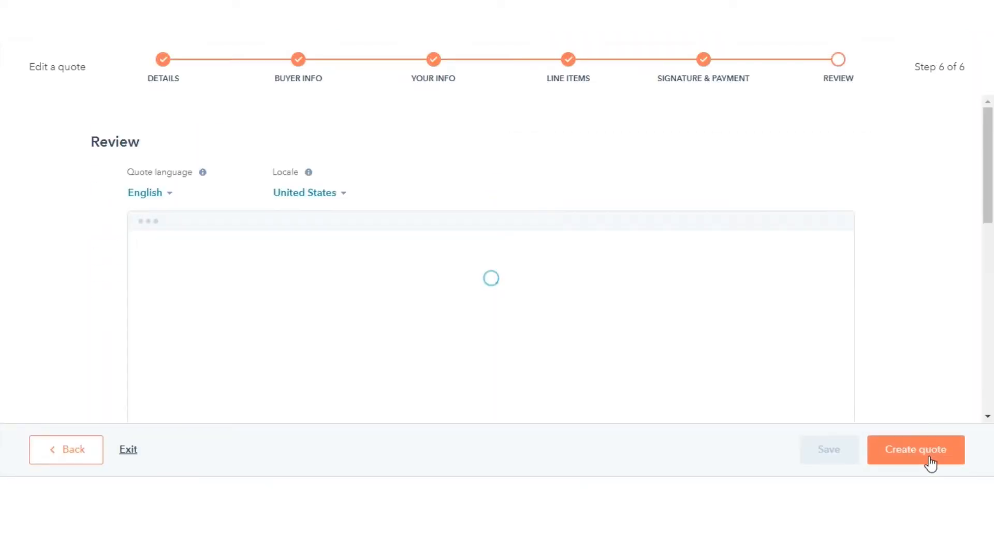
pyautogui.click(915, 450)
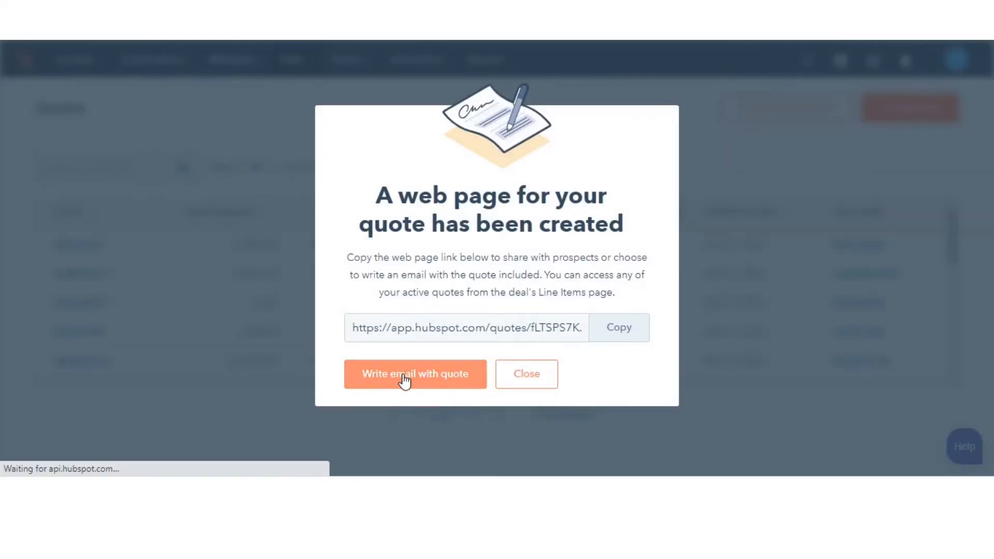
# Choose Write email with quote to open the Nancy test deal record
pyautogui.click(415, 373)
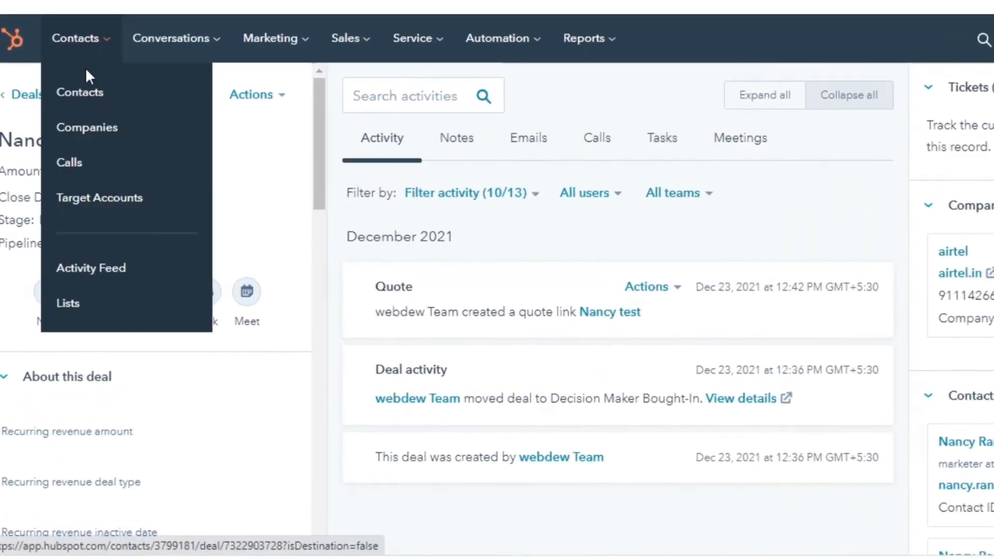
pyautogui.click(79, 92)
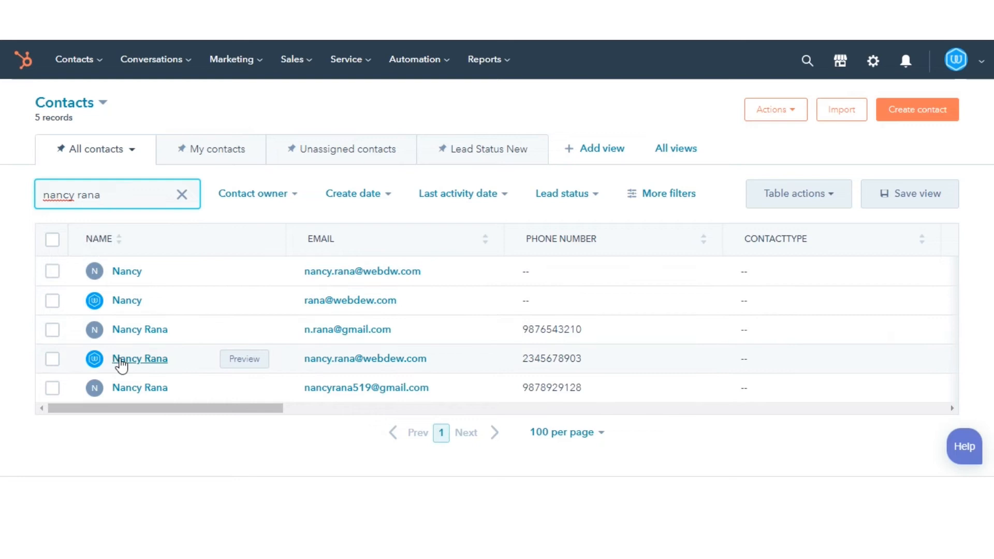
pyautogui.click(139, 358)
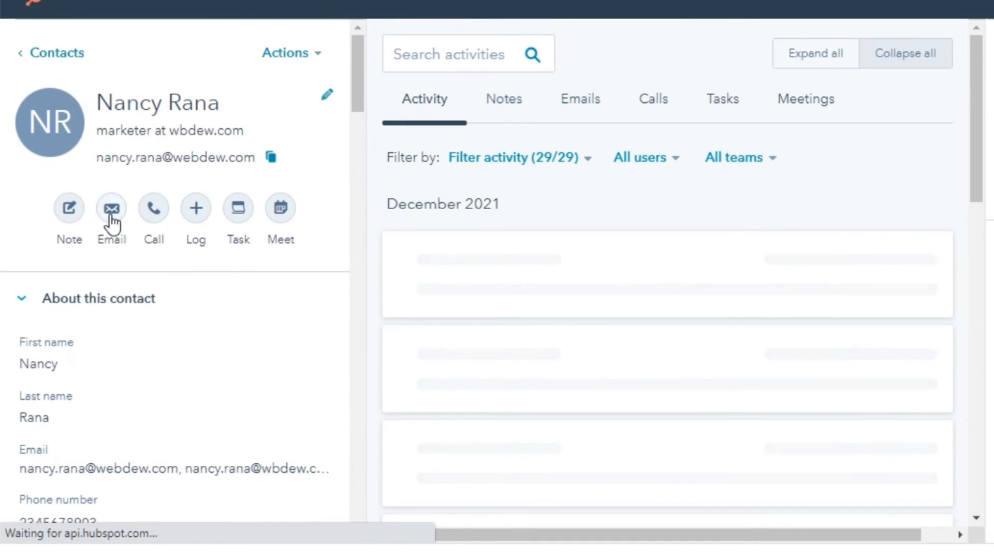
pyautogui.click(111, 207)
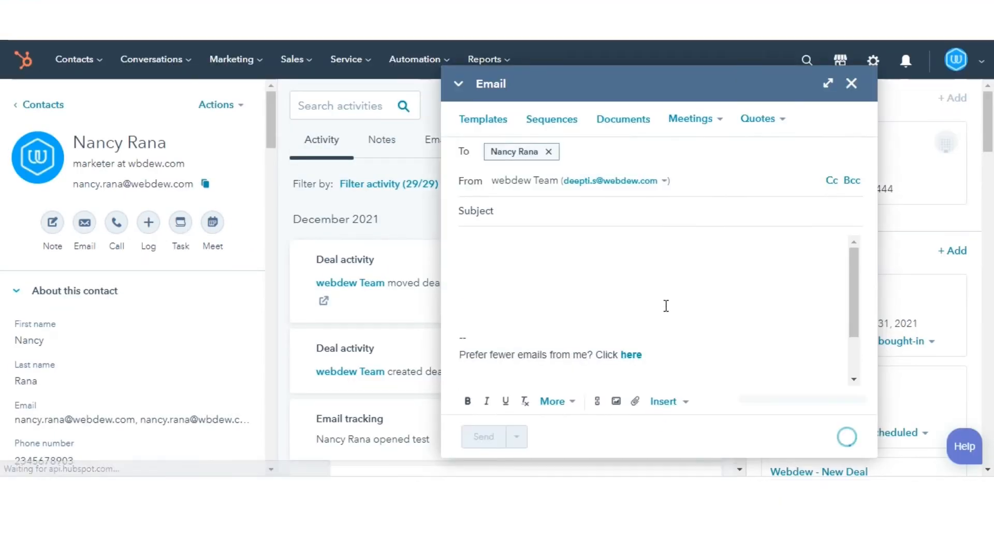
pyautogui.click(757, 119)
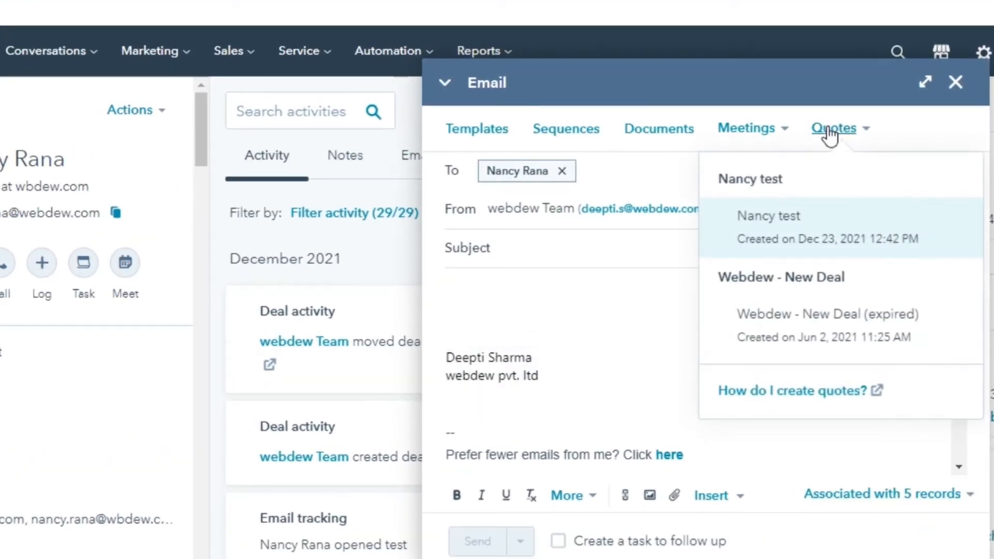
pyautogui.click(768, 216)
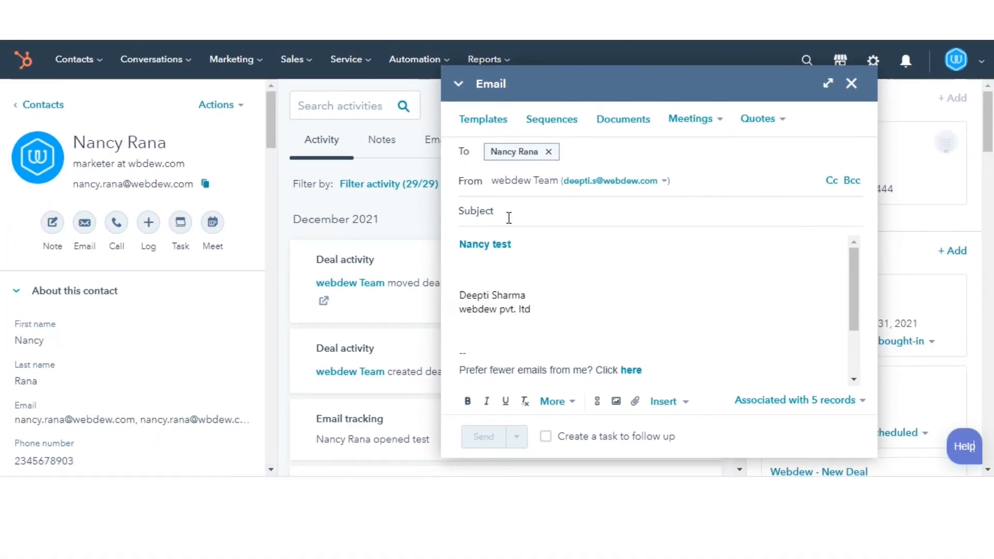
pyautogui.write('quo')
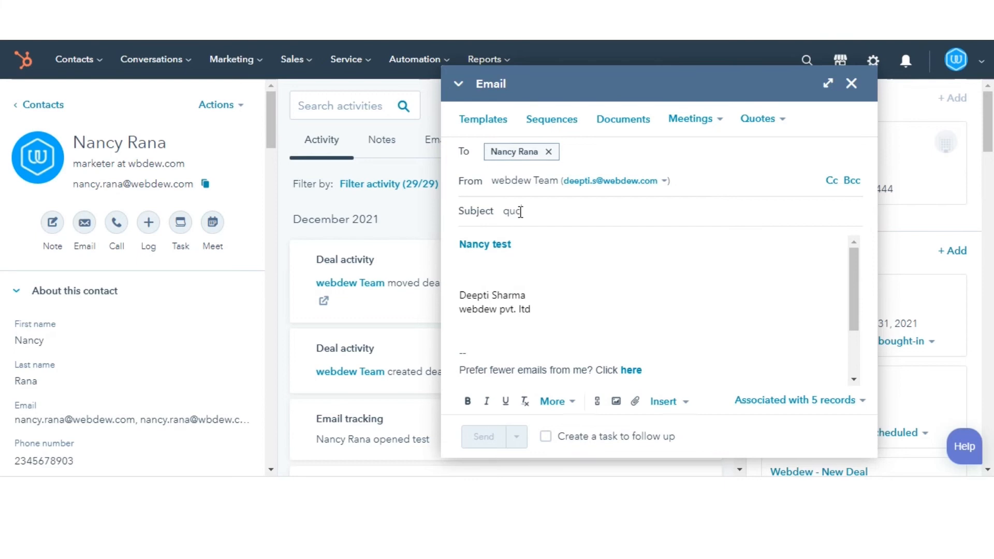